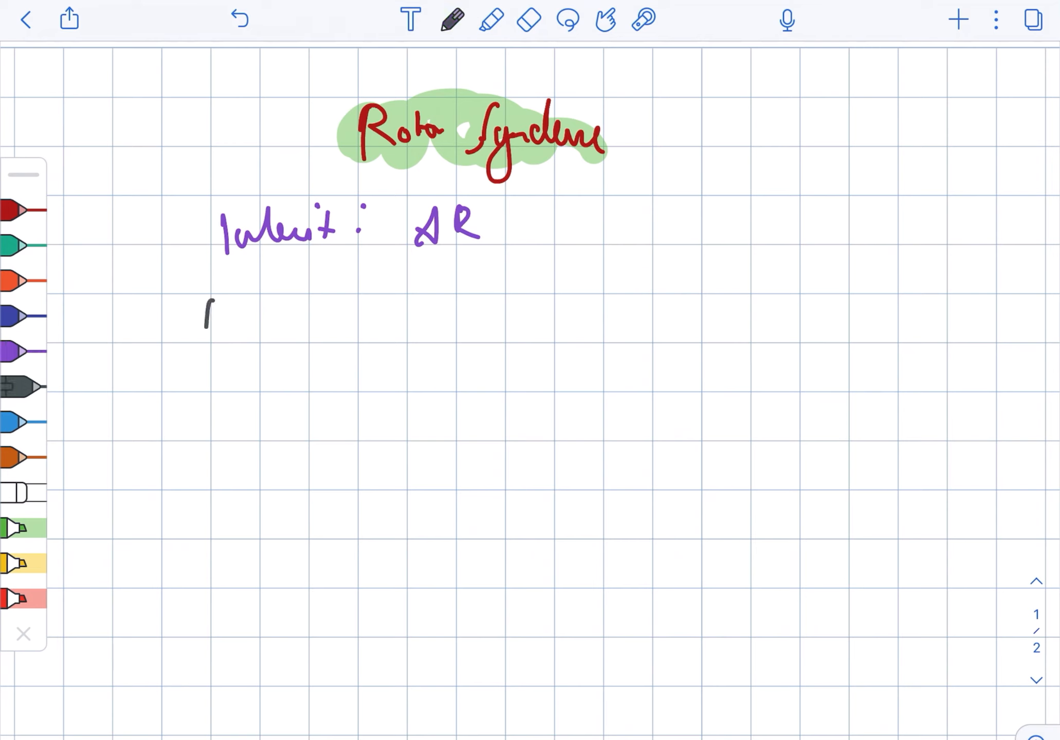
# Handwrite an underlined grey 'Def:' and 'Organic anion Transp. Polypeptide defect' below it.
pyautogui.moveTo(203, 311); pyautogui.dragTo(271, 332)
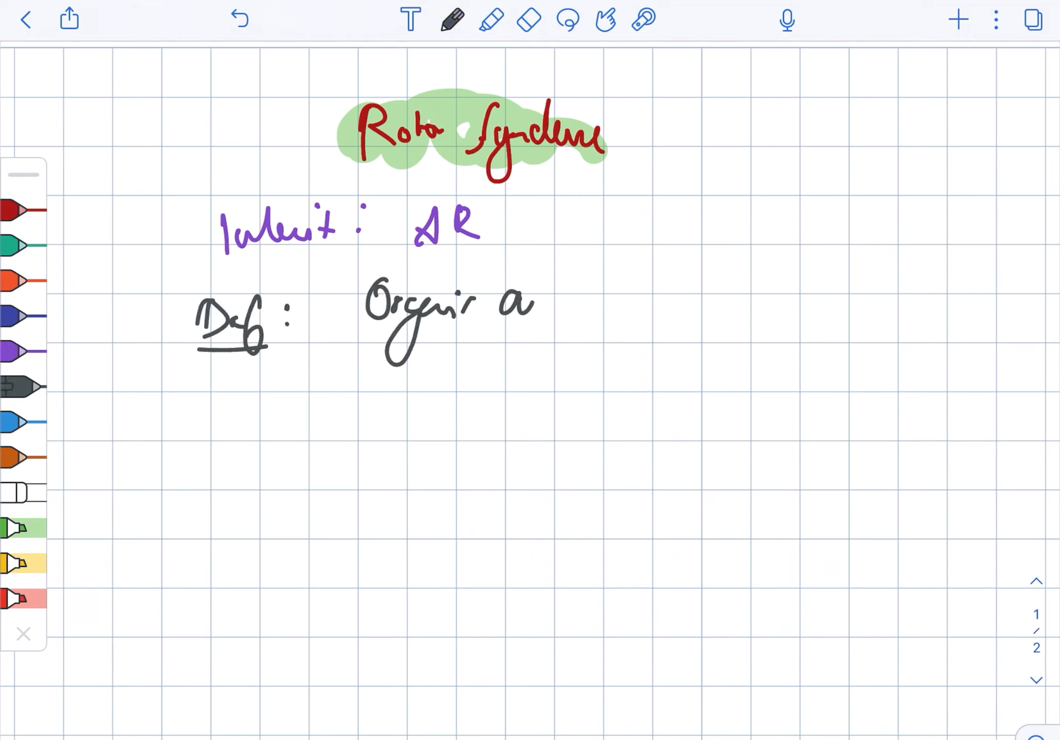
pyautogui.moveTo(528, 304); pyautogui.dragTo(704, 284)
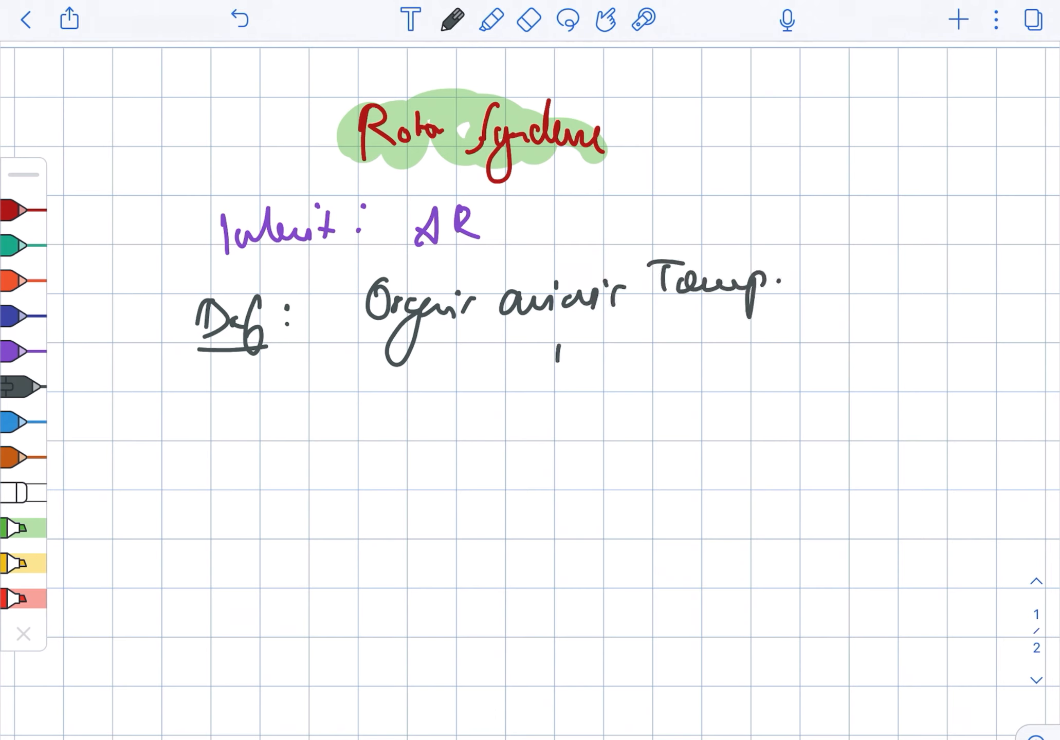
pyautogui.moveTo(561, 359); pyautogui.dragTo(757, 365)
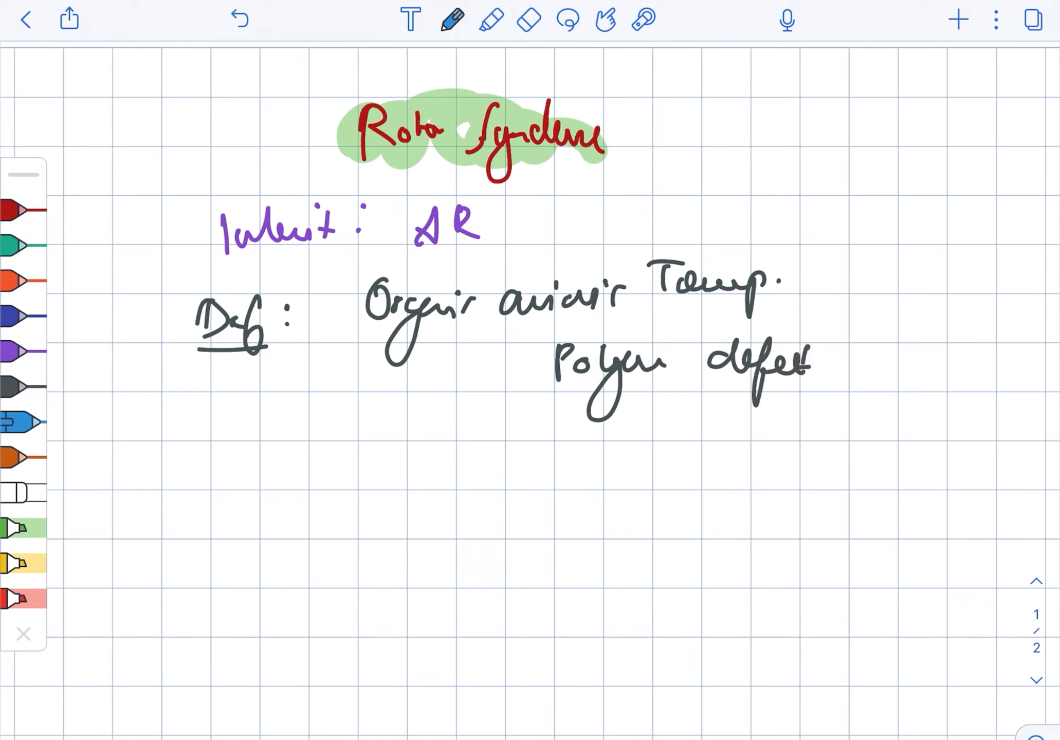
pyautogui.moveTo(317, 406); pyautogui.dragTo(459, 453)
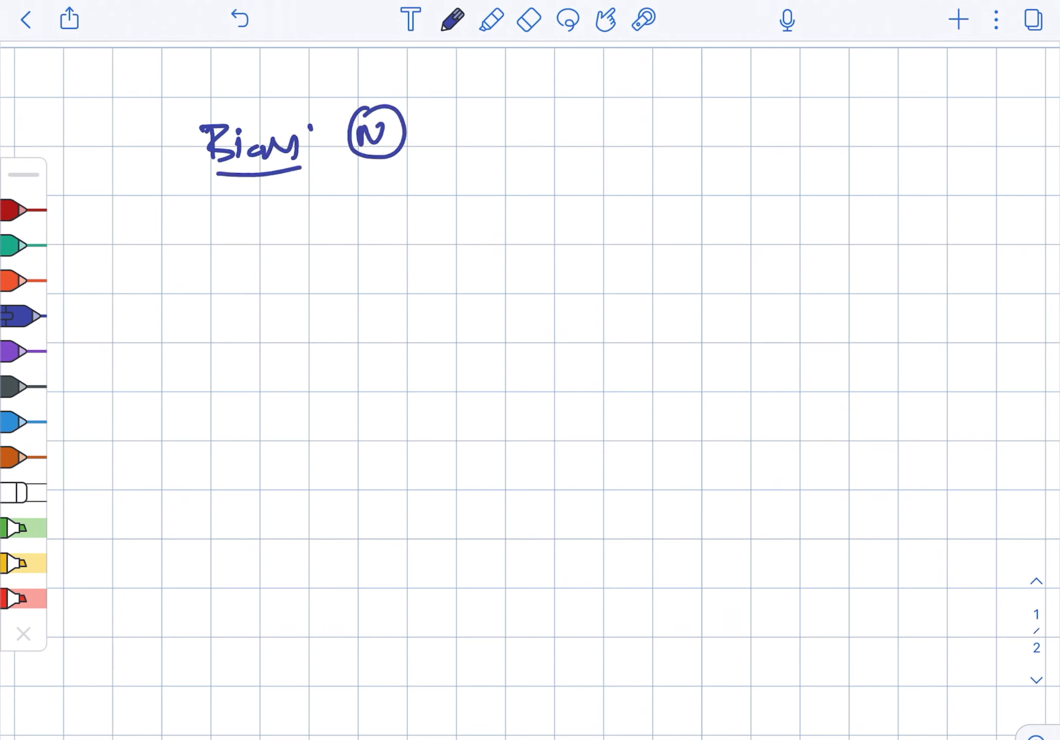
# Start the orange 'Total urinary Co…' line beneath the circled Biopsy N entry.
pyautogui.write('Total Using Co')
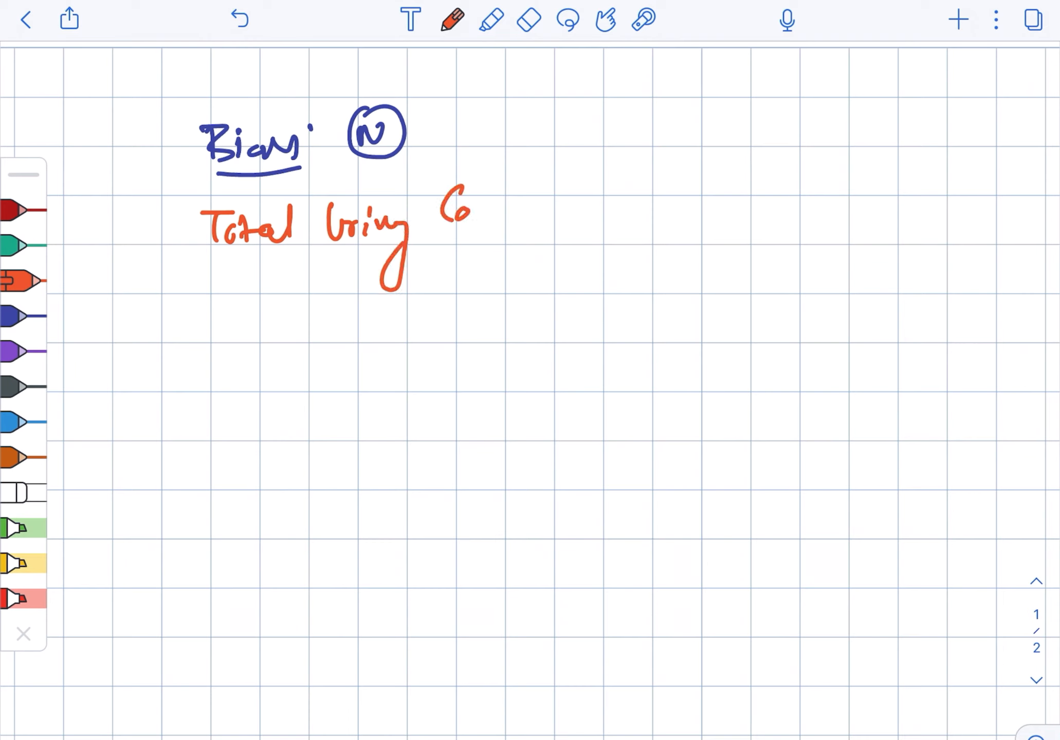
# Finish 'Total Urinary Coproporphyrin: ↑' in orange and write 'Urinary Coproporphyrin I >70%' in grey.
pyautogui.moveTo(446, 216); pyautogui.dragTo(581, 229)
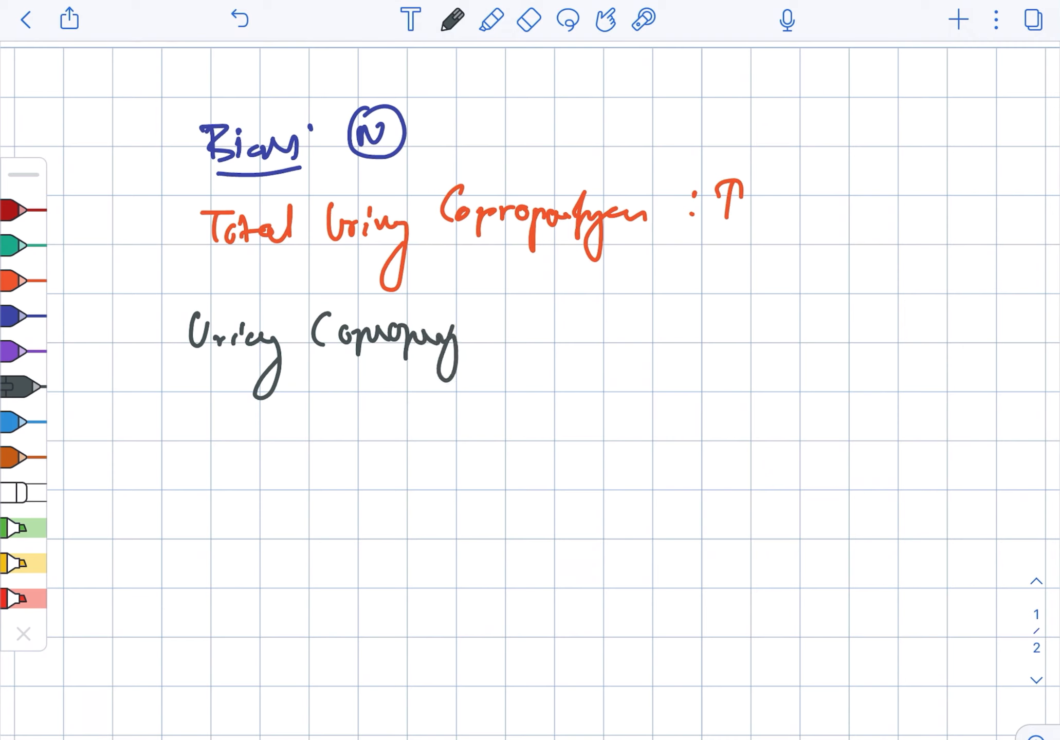
pyautogui.moveTo(460, 338); pyautogui.dragTo(643, 331)
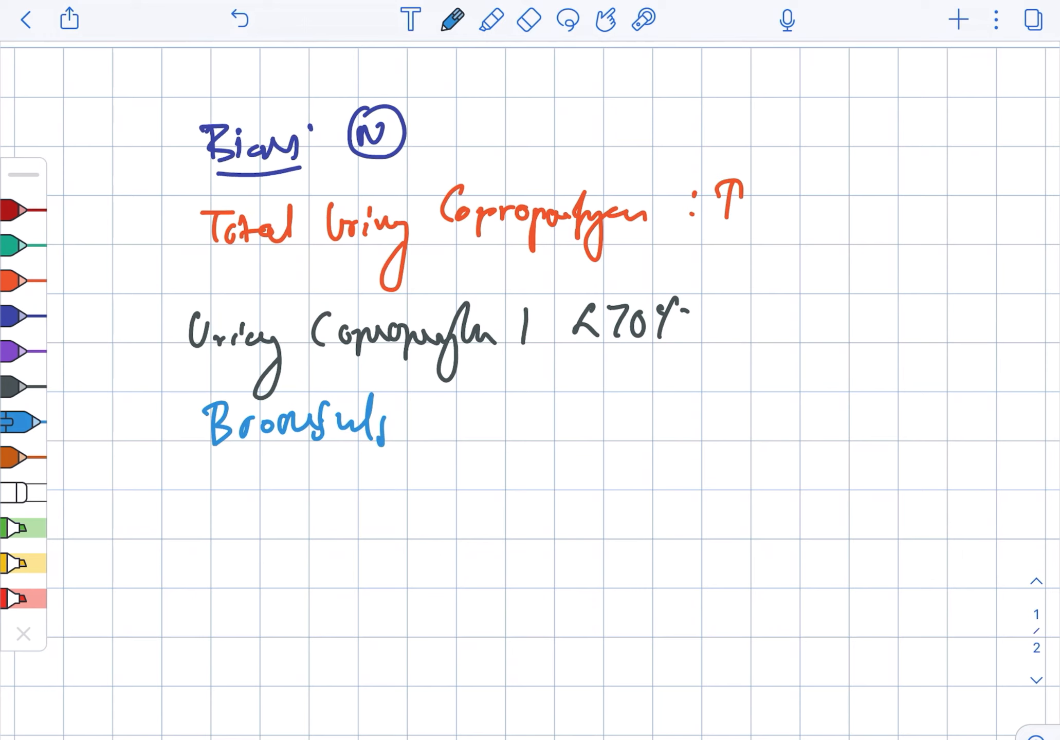
# Complete the blue bromsulphalein clearance line.
pyautogui.moveTo(379, 425); pyautogui.dragTo(554, 419)
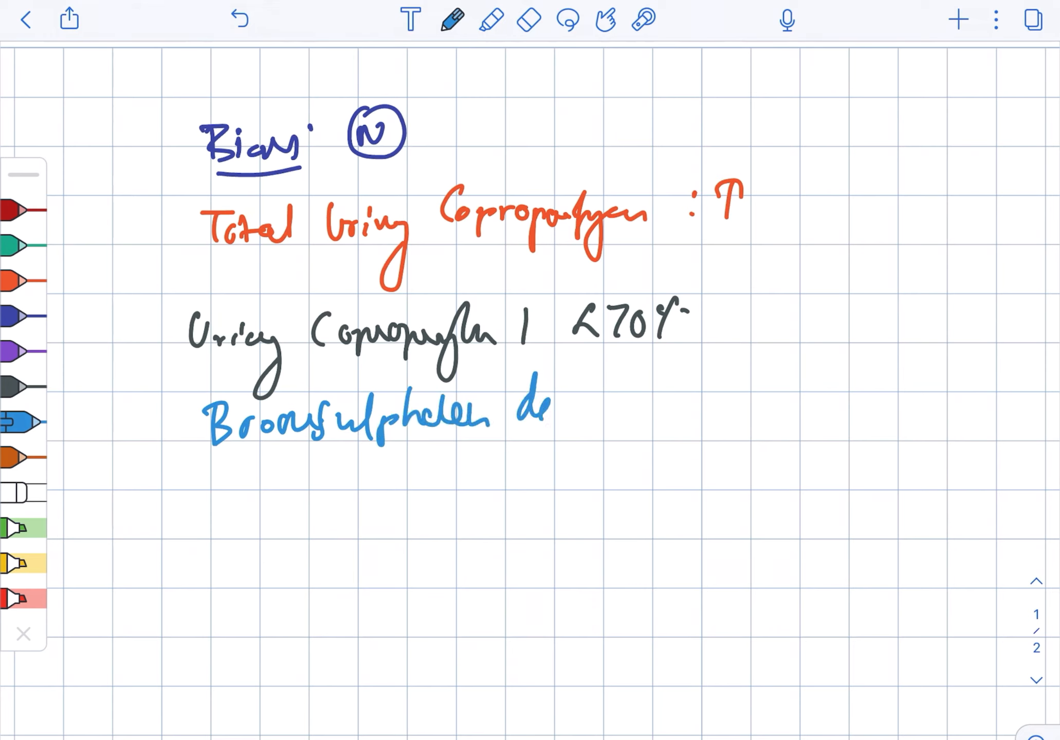
pyautogui.moveTo(561, 409); pyautogui.dragTo(737, 406)
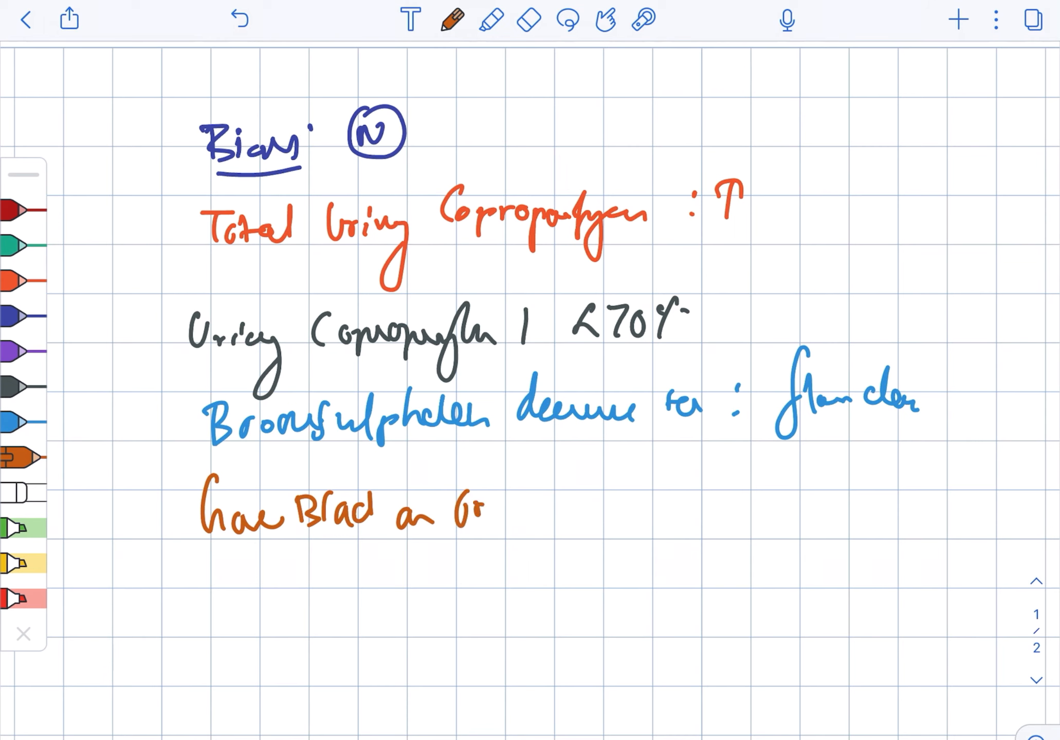
# Write the gallbladder oral cholecystogram line, then begin the jaundice note under cholestasis.
pyautogui.moveTo(480, 513); pyautogui.dragTo(616, 514)
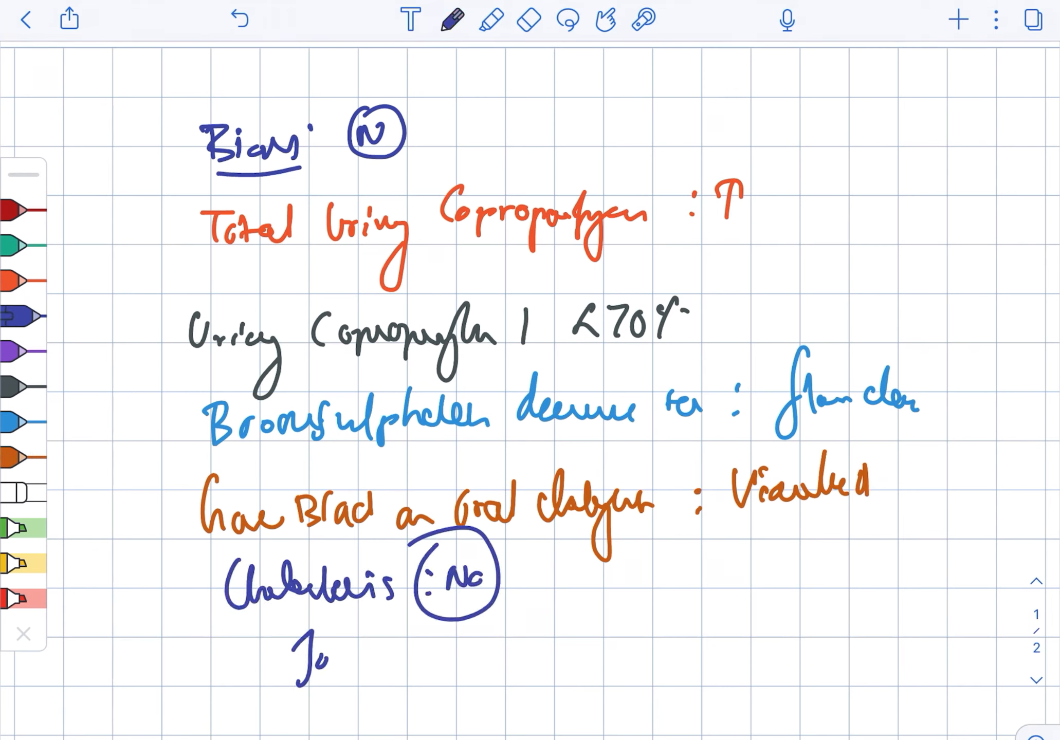
pyautogui.moveTo(298, 643); pyautogui.dragTo(487, 642)
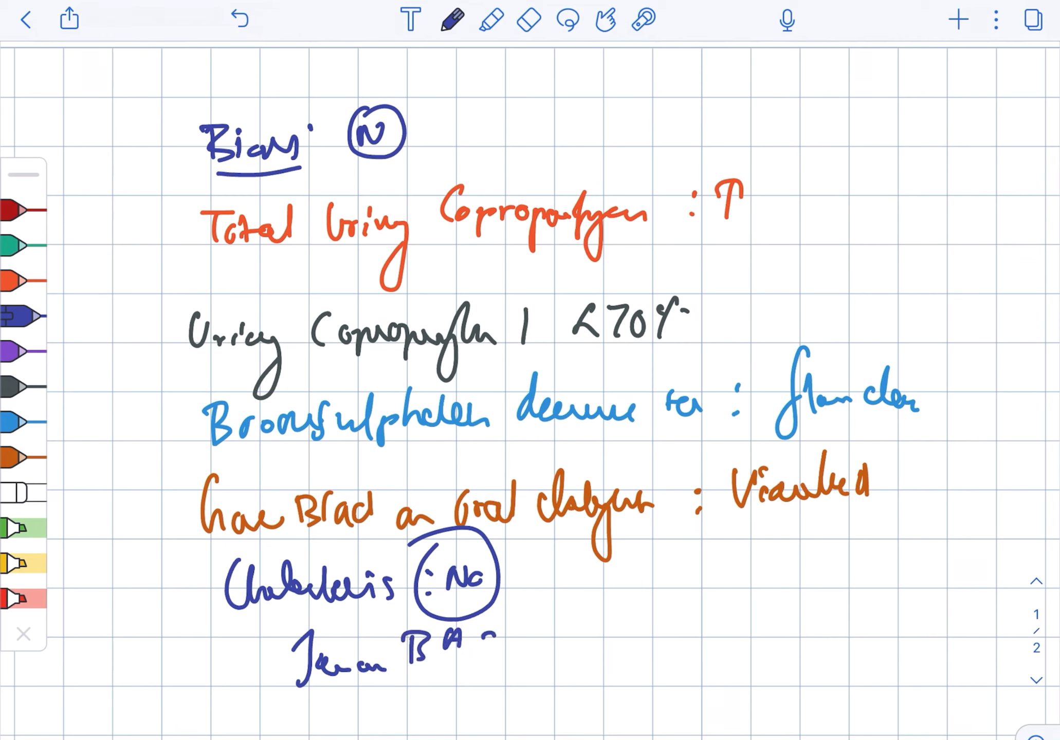